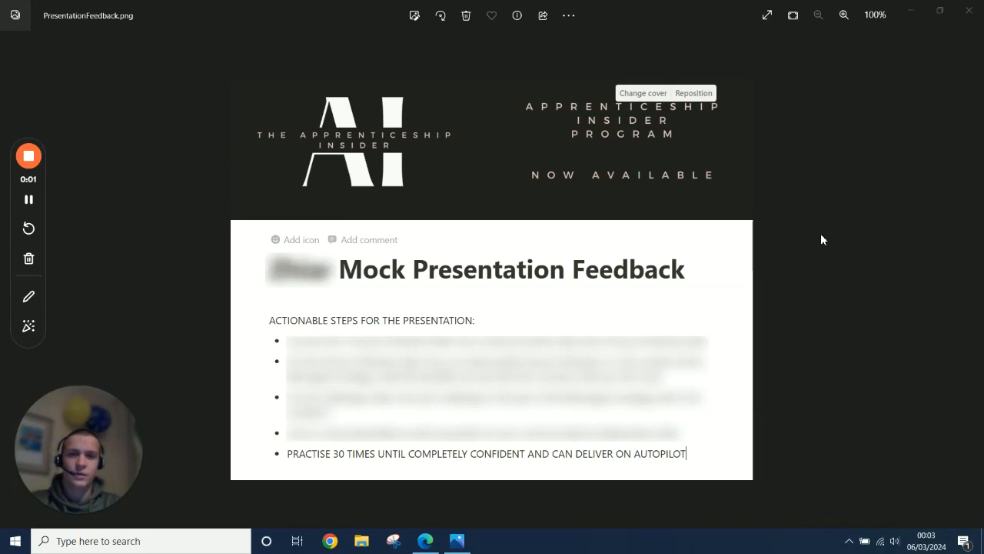
mouse_move(768, 287)
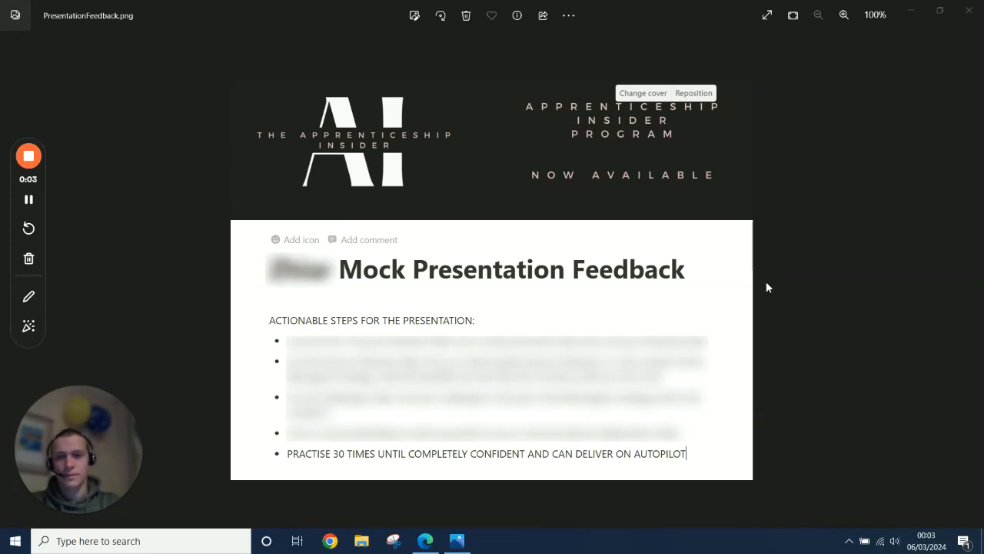
mouse_move(841, 252)
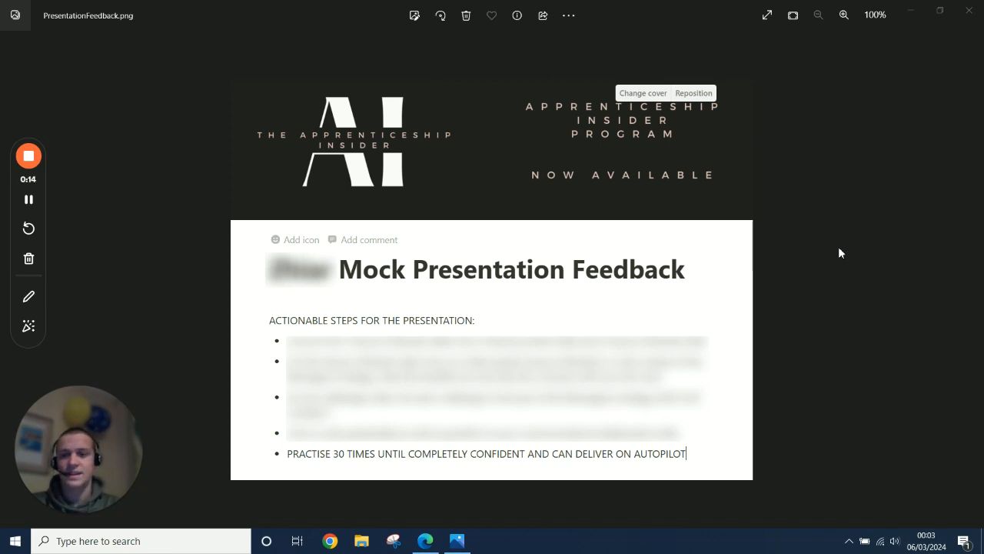
mouse_move(552, 331)
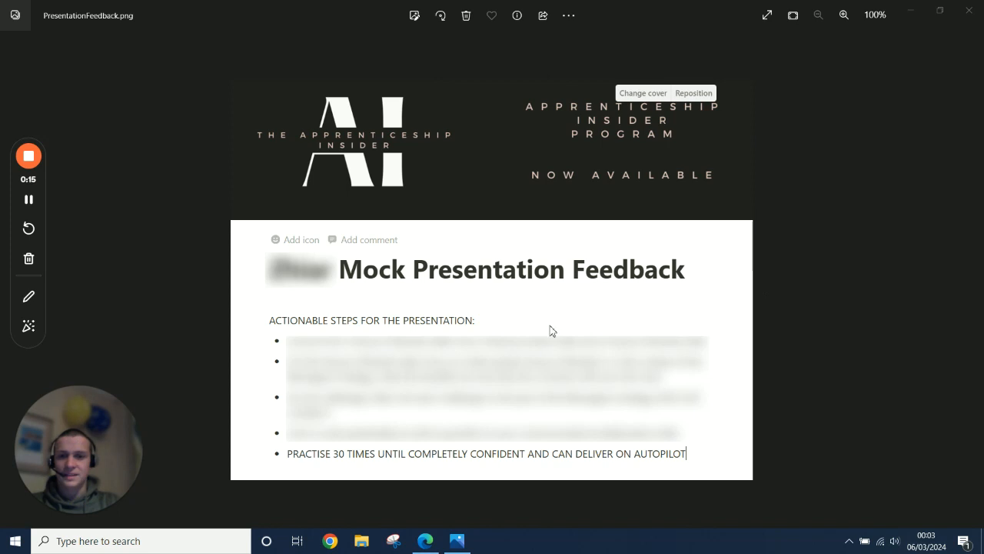
mouse_move(595, 283)
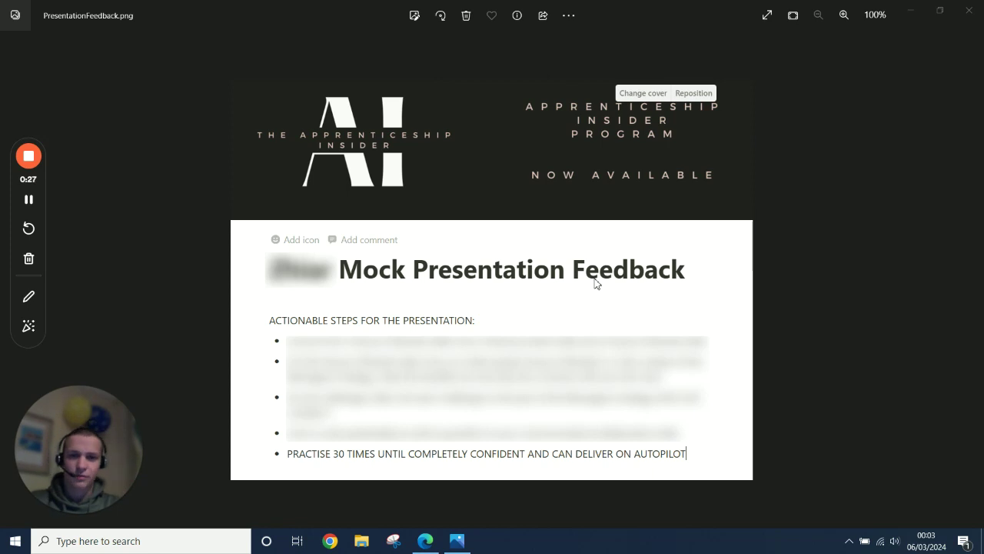
mouse_move(541, 343)
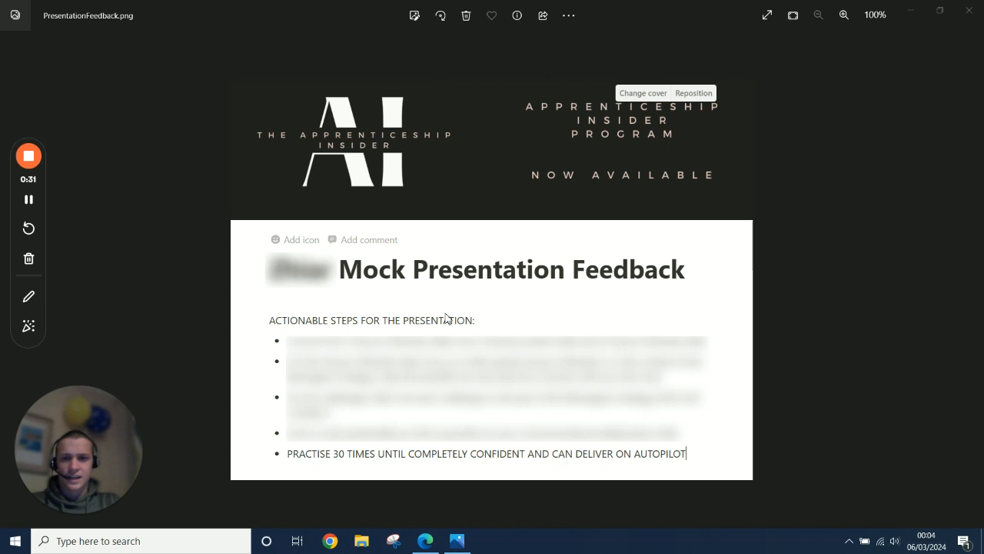
mouse_move(321, 468)
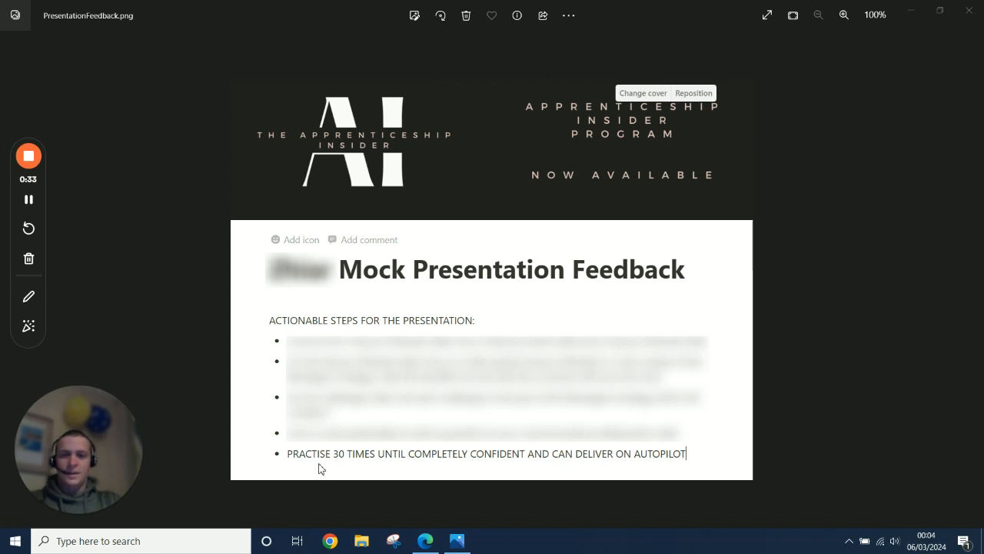
mouse_move(462, 462)
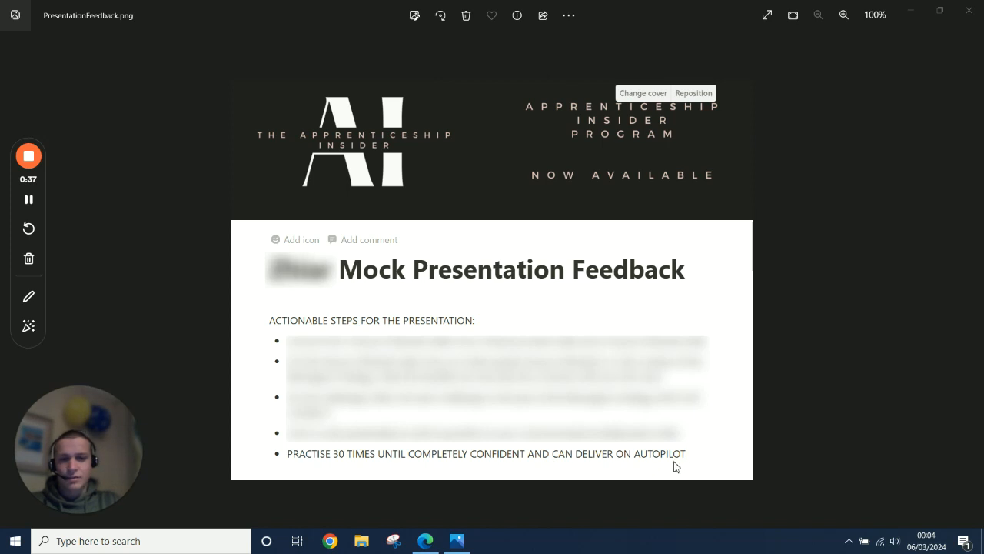
mouse_move(855, 299)
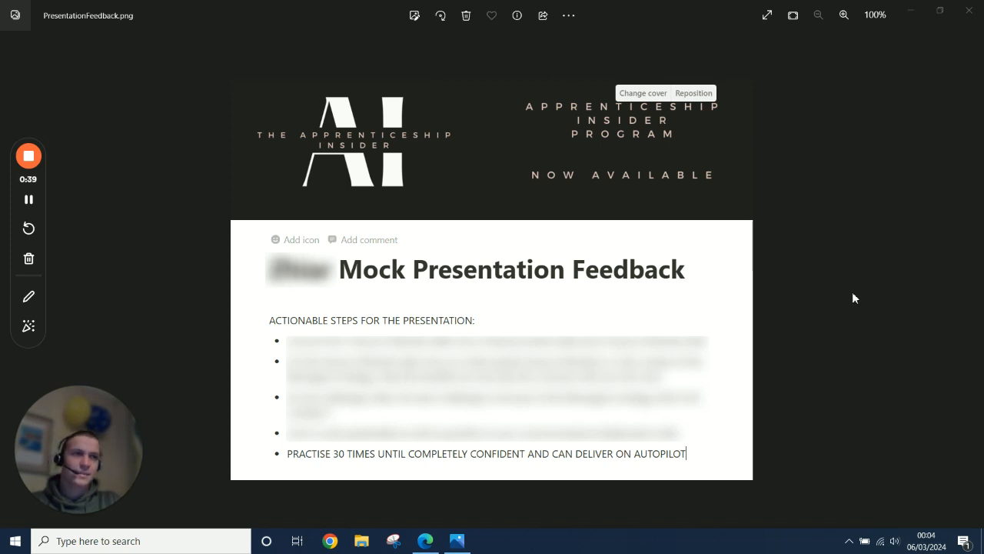
mouse_move(822, 206)
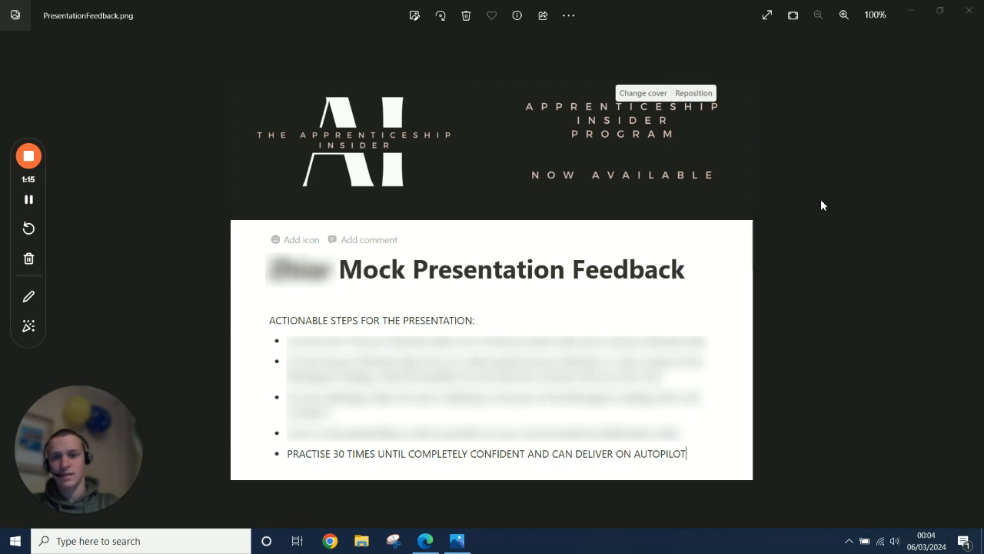
mouse_move(672, 373)
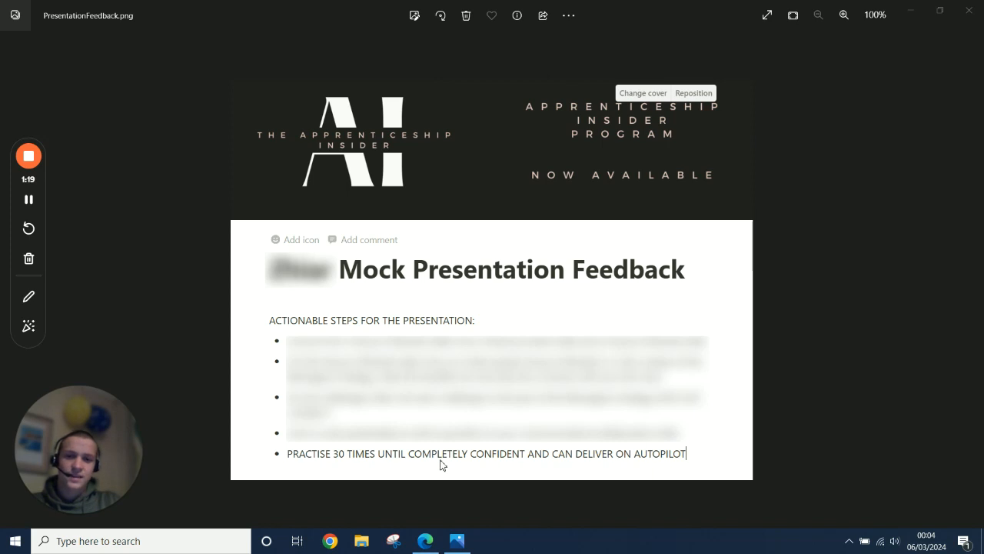
mouse_move(694, 457)
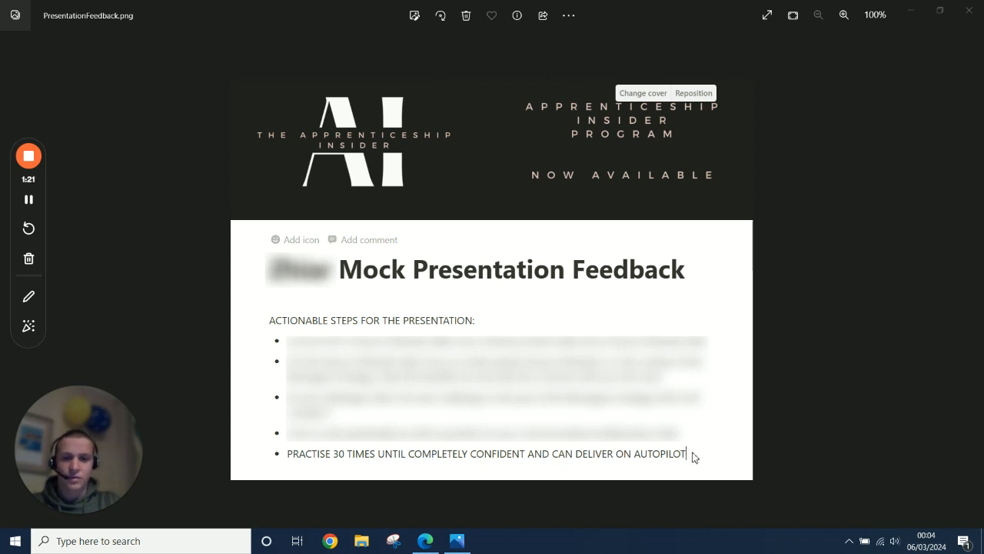
mouse_move(825, 407)
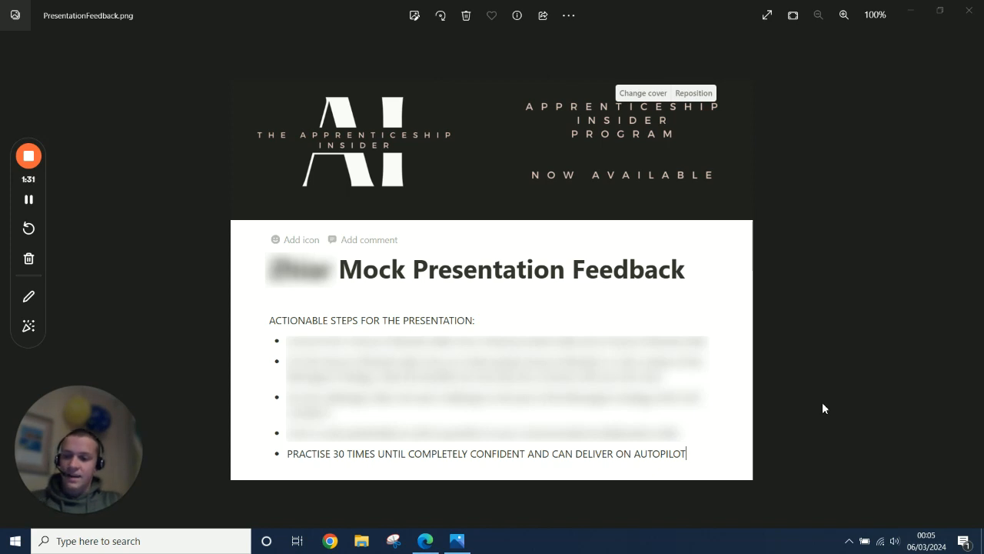
mouse_move(619, 136)
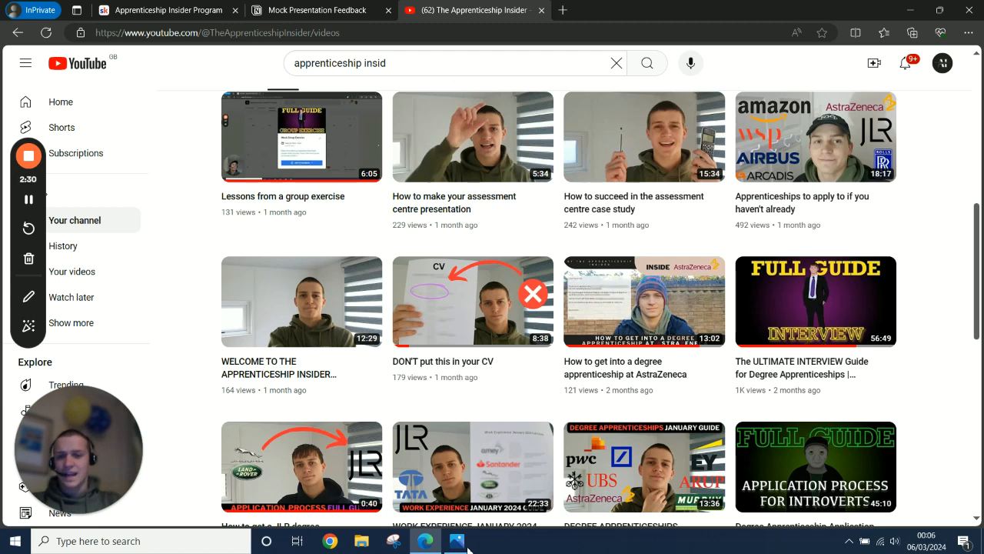
Return from the Apprenticeship Insider YouTube videos to the Mock Presentation Feedback image in Photos.
left_click(457, 540)
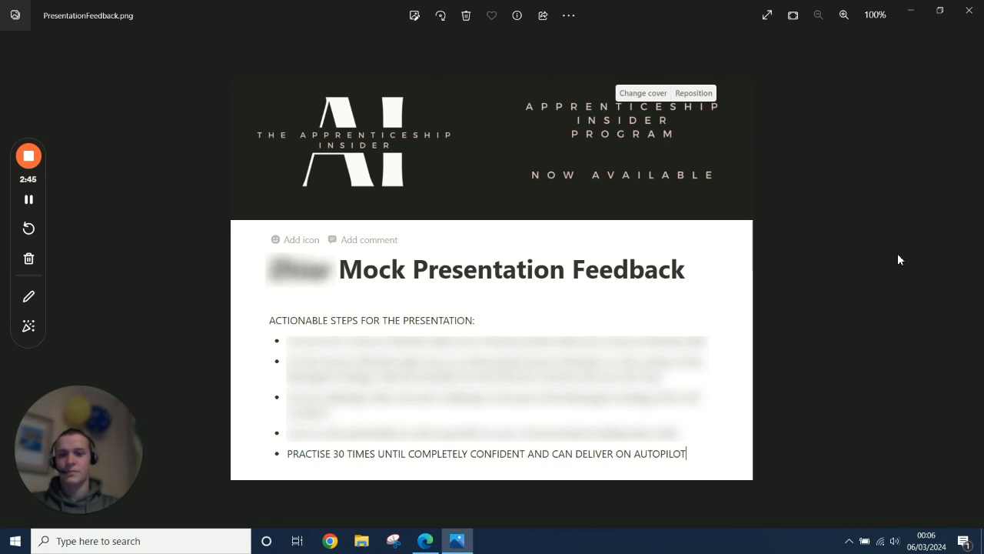
mouse_move(748, 357)
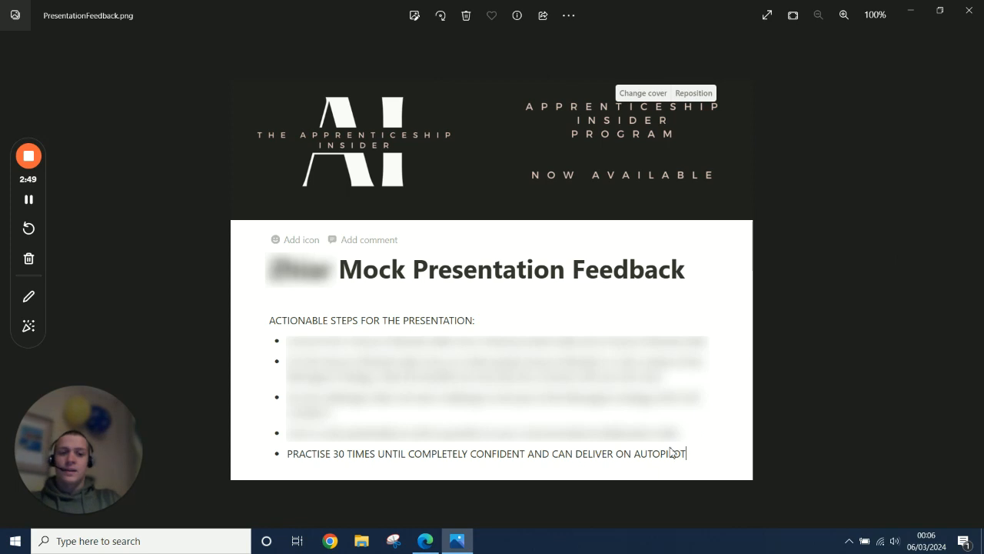
mouse_move(730, 440)
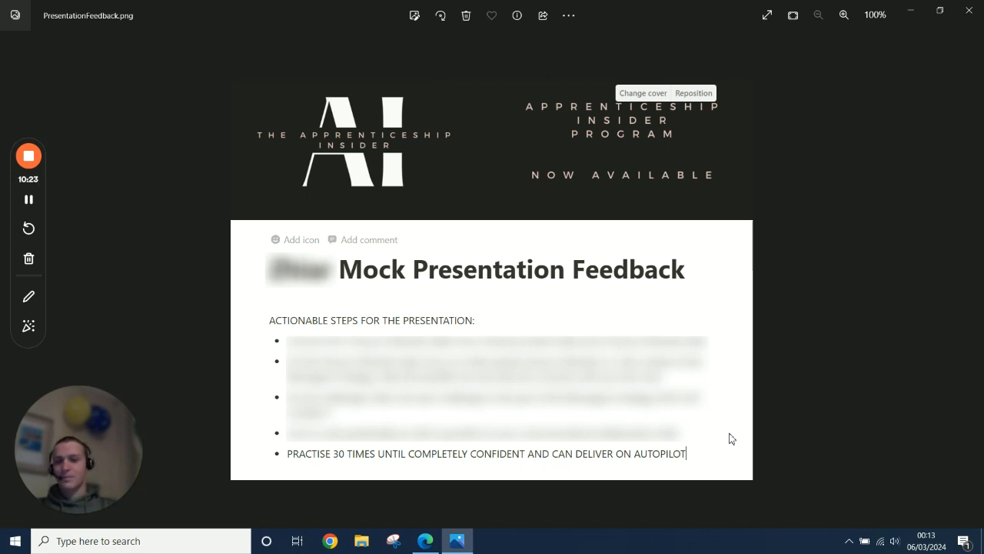
mouse_move(364, 75)
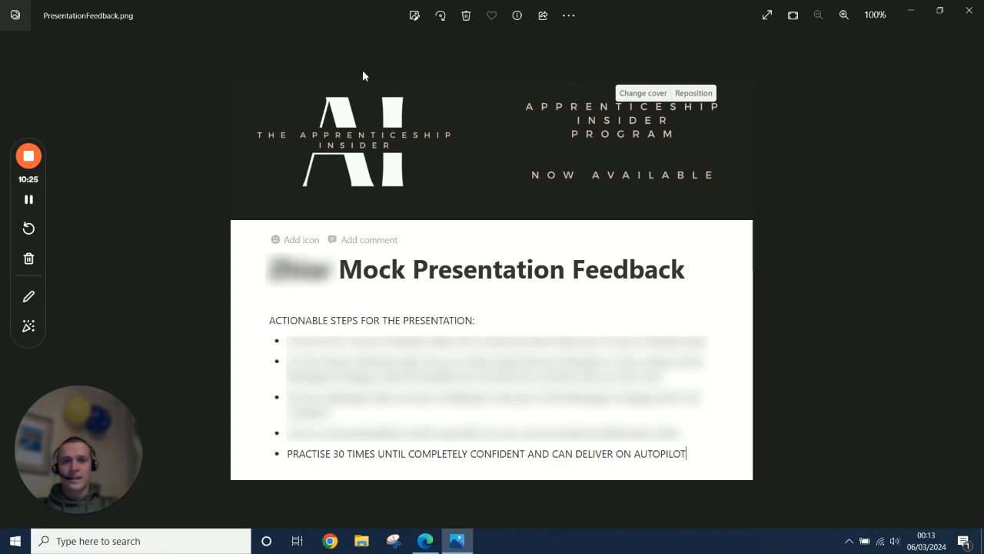
mouse_move(166, 105)
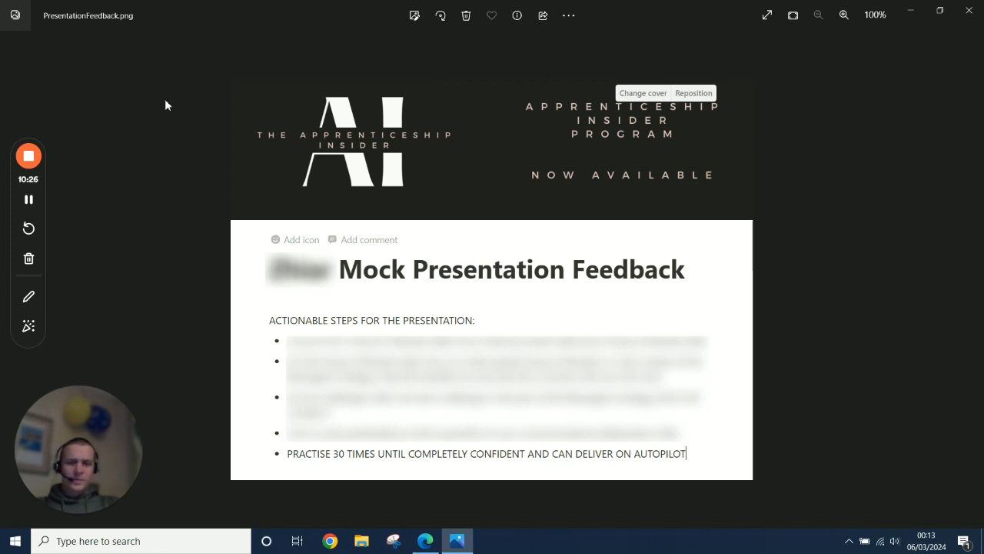
mouse_move(782, 501)
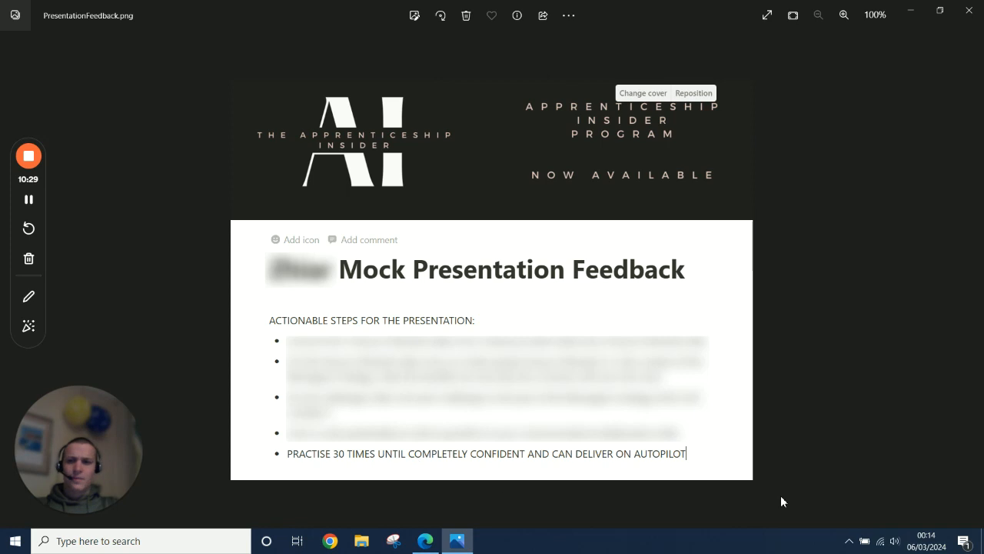
mouse_move(842, 450)
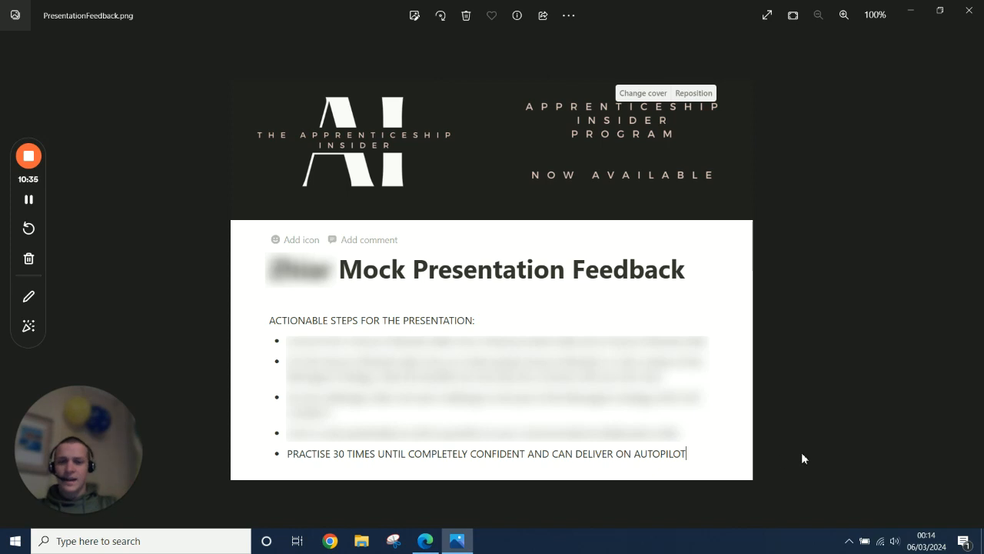
mouse_move(773, 458)
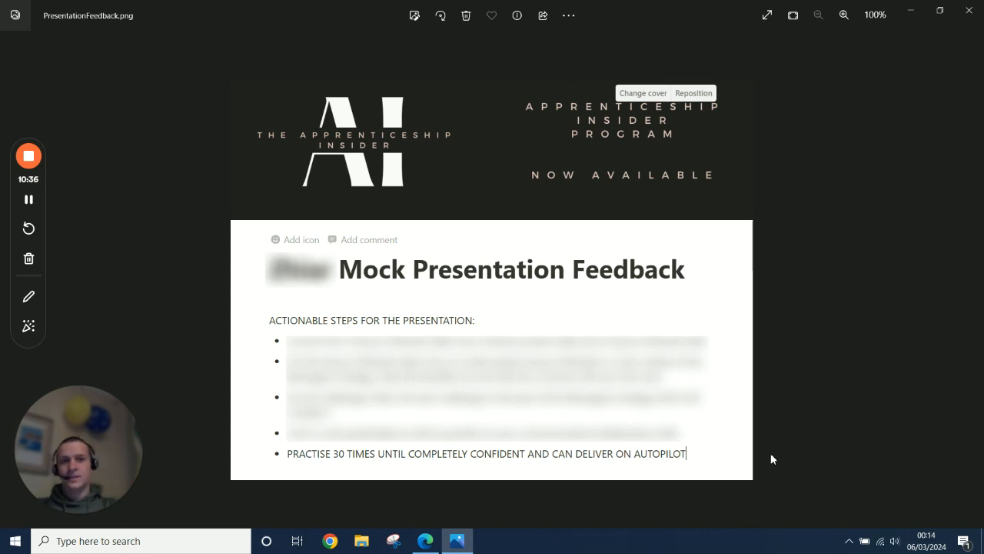
mouse_move(530, 317)
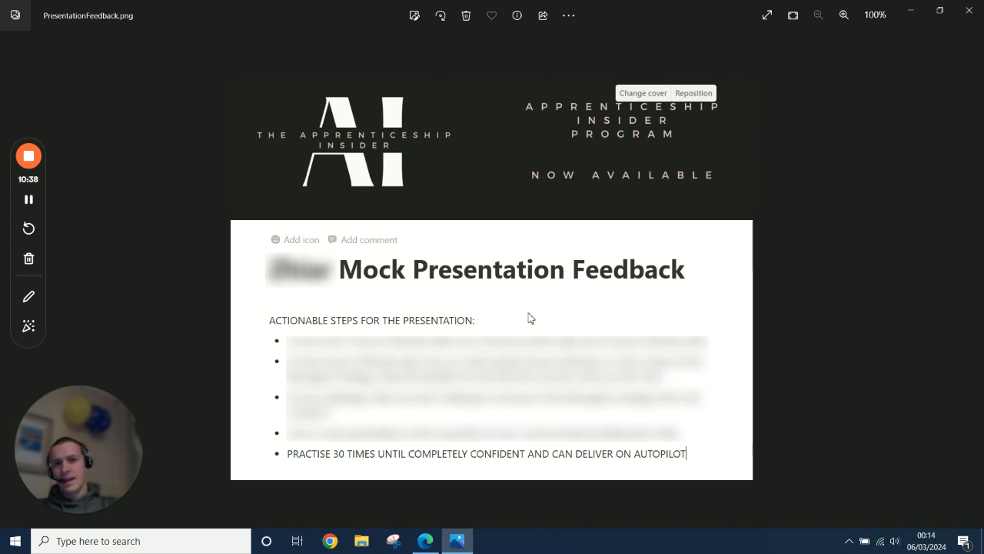